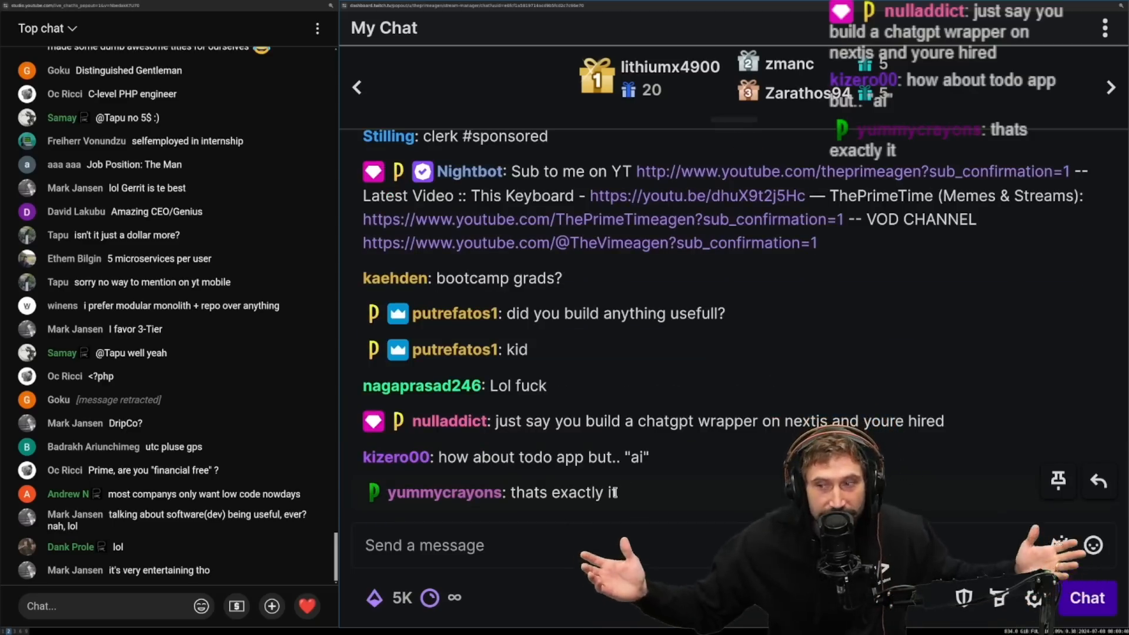
# Scroll down through the Zig canvas code before switching to the chasm diagram in GIMP.
pyautogui.scroll(-3)
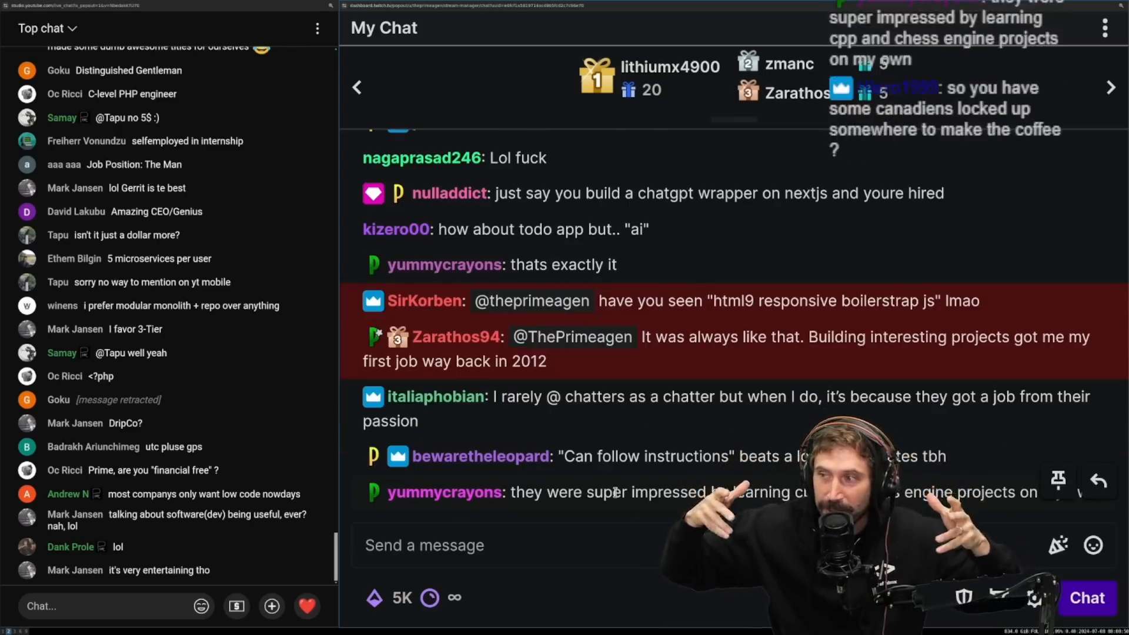
pyautogui.scroll(-3)
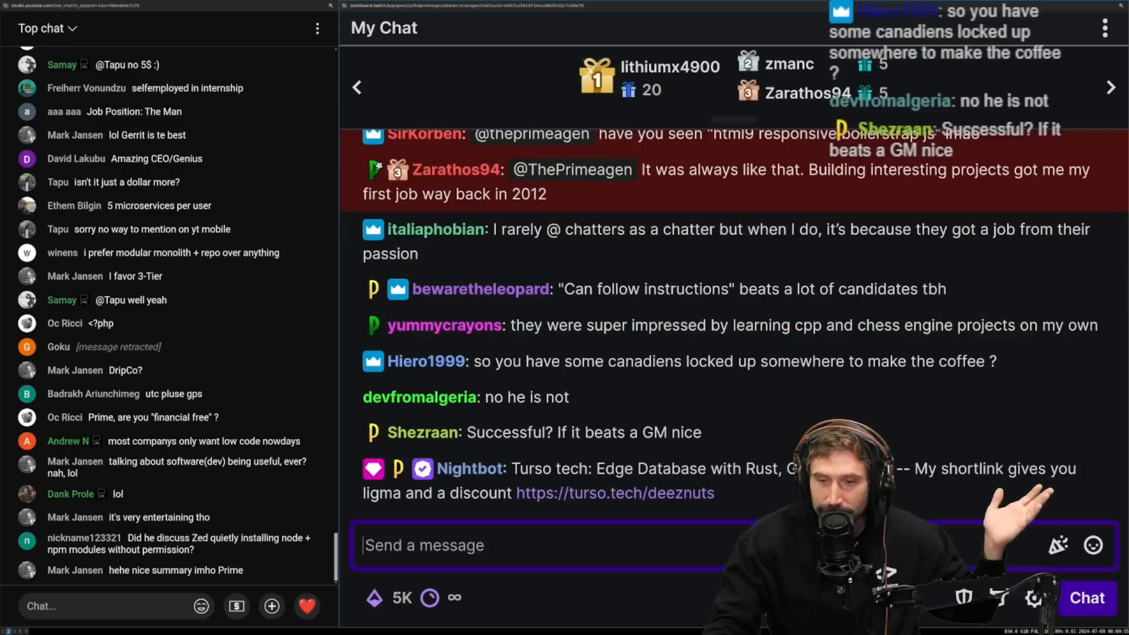
pyautogui.scroll(-3)
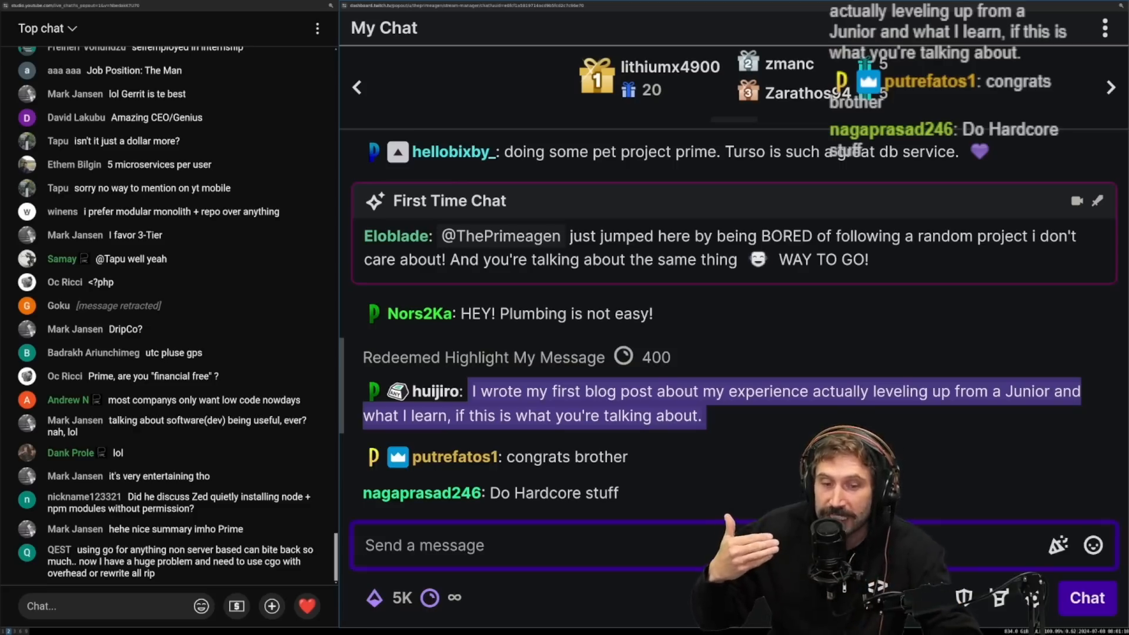
pyautogui.scroll(-3)
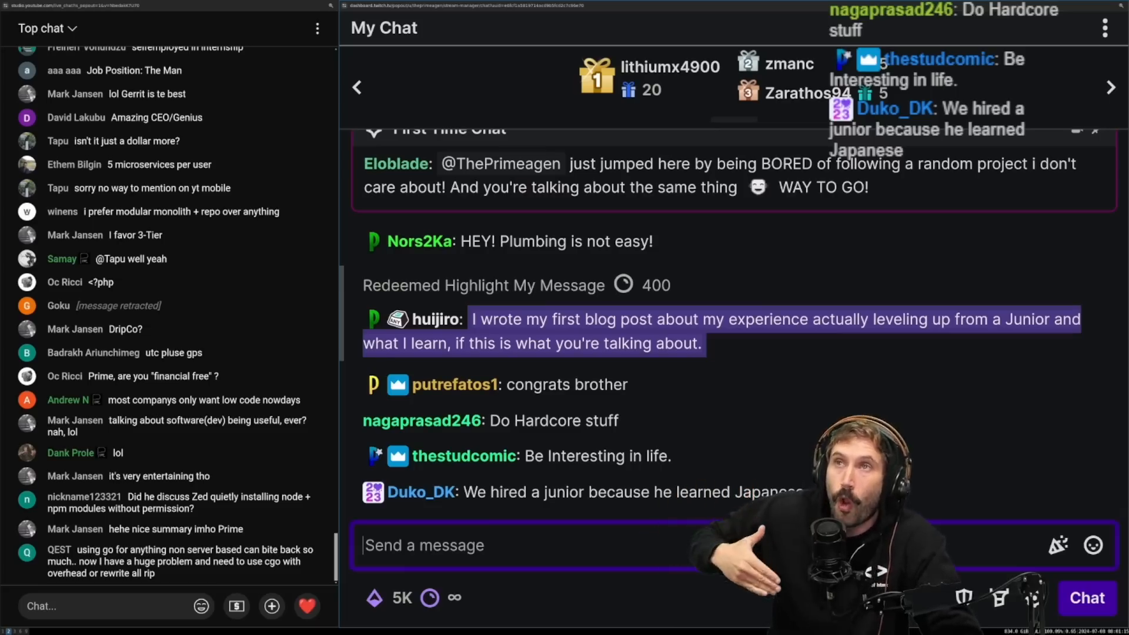
pyautogui.scroll(-3)
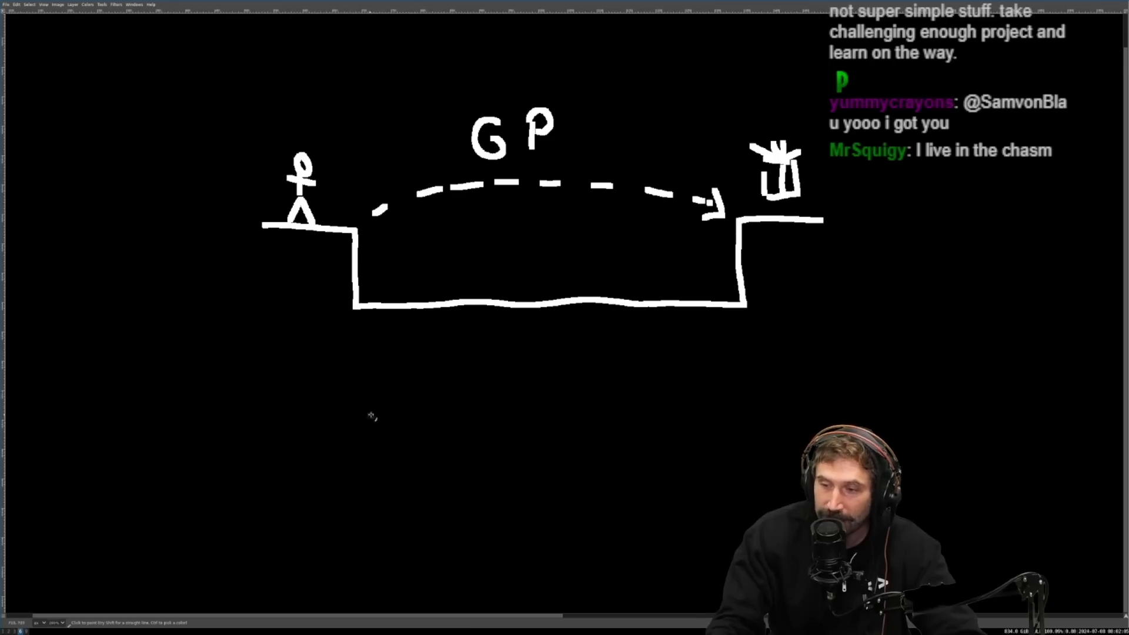
pyautogui.moveTo(425, 276)
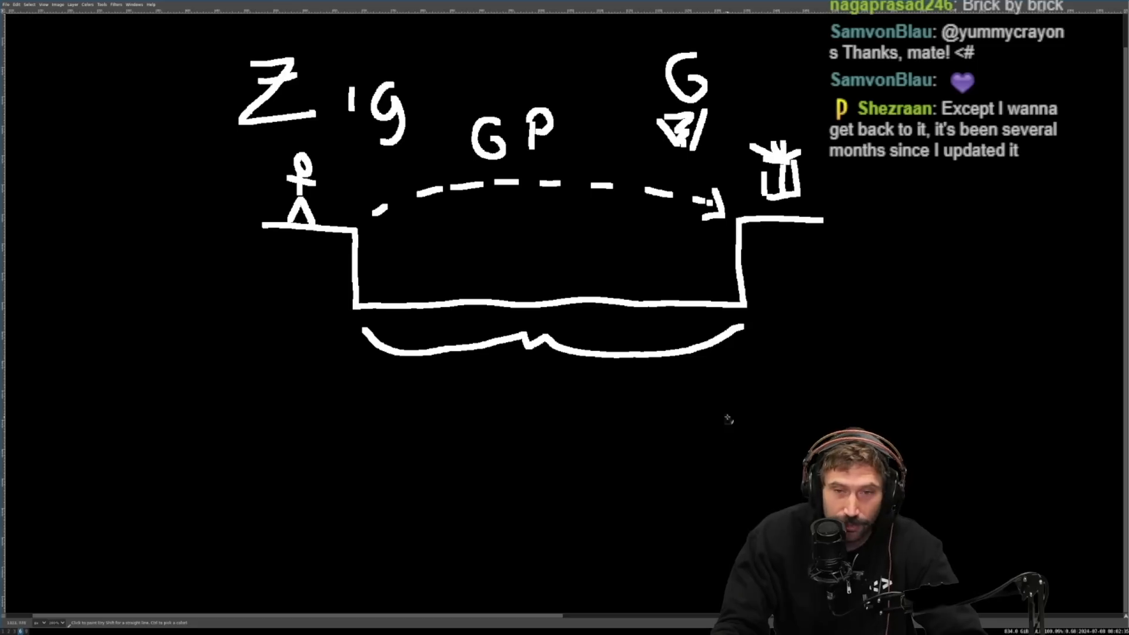
pyautogui.moveTo(678, 41)
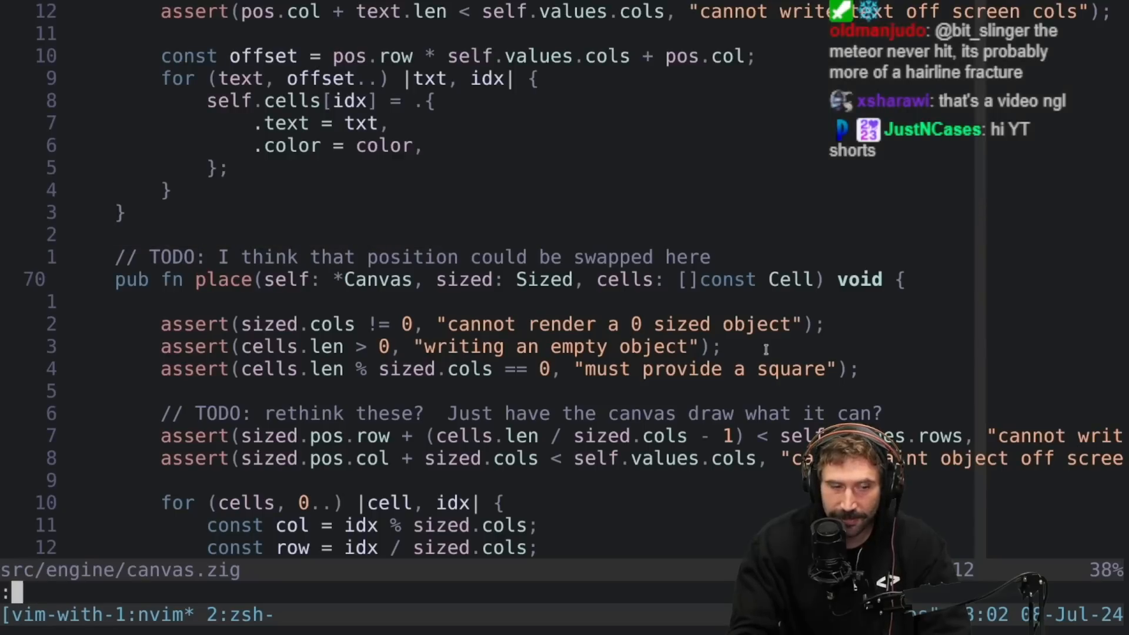
pyautogui.write('it blame')
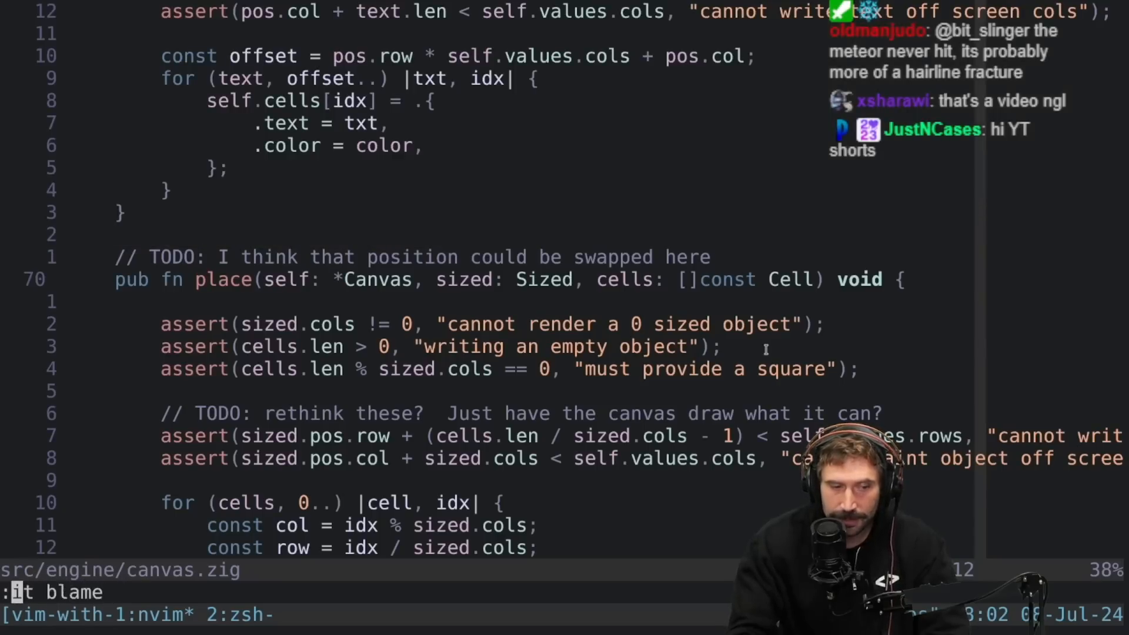
pyautogui.press('Return')
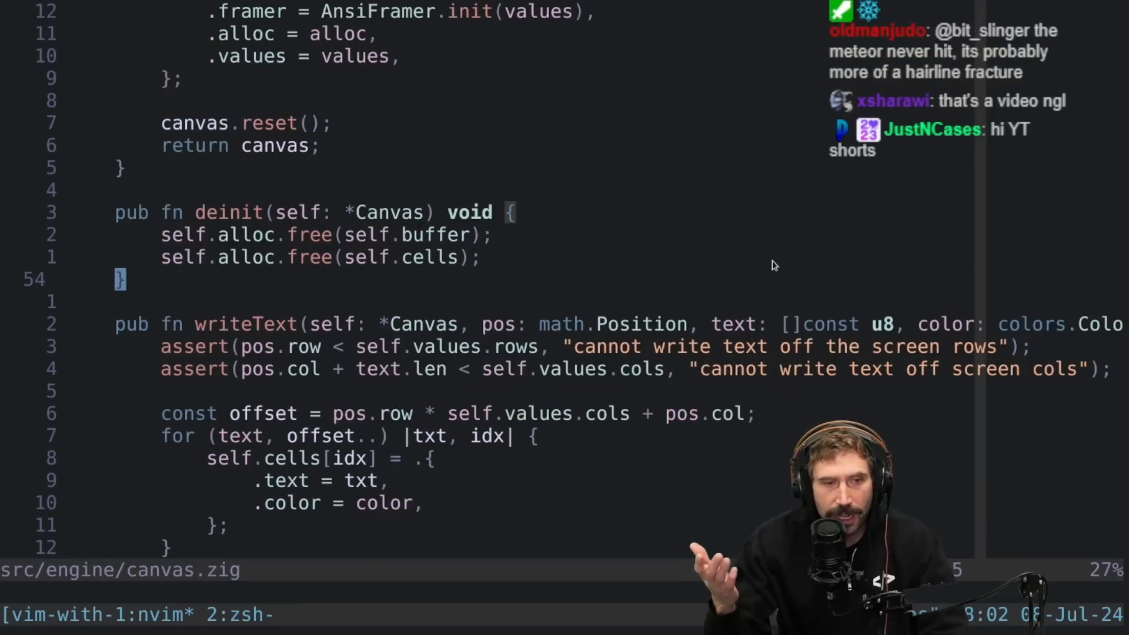
pyautogui.scroll(3)
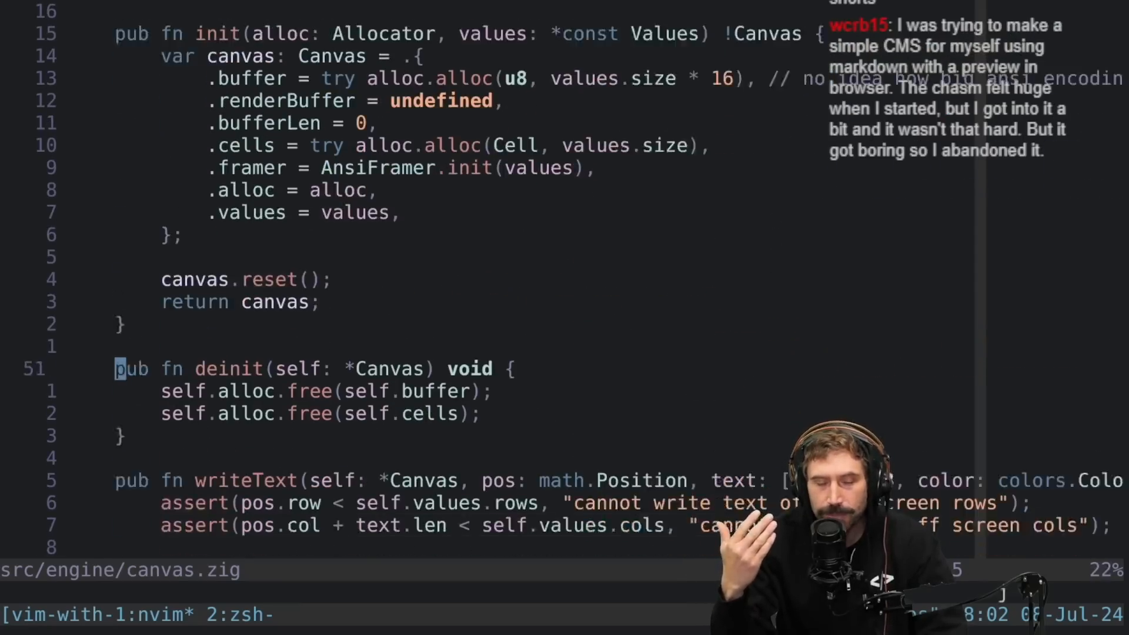
pyautogui.scroll(-3)
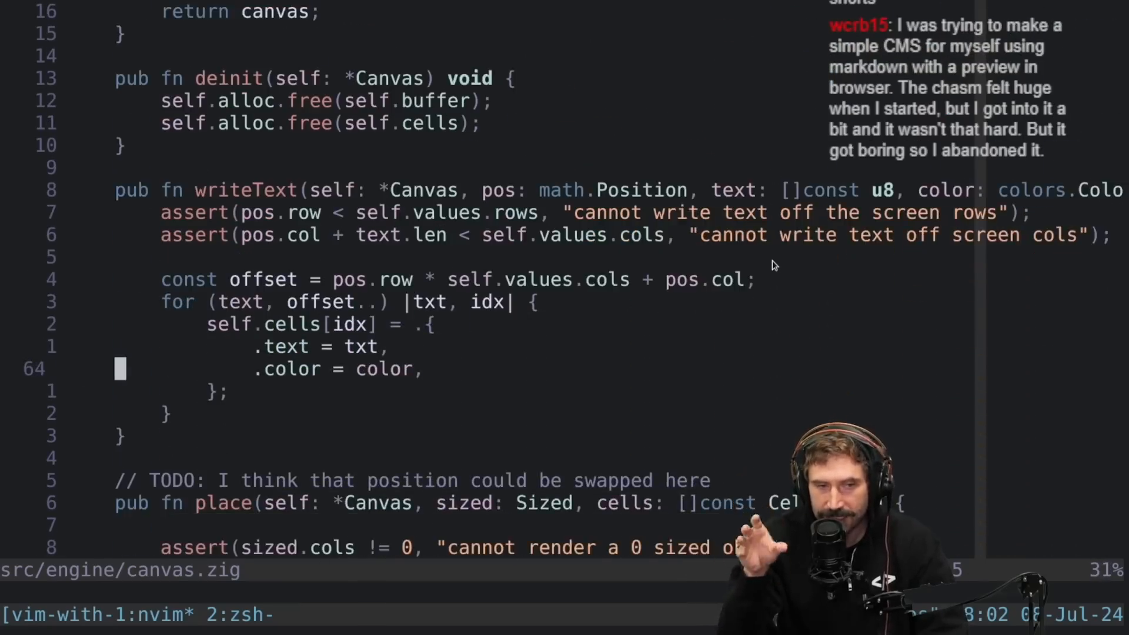
pyautogui.scroll(-3)
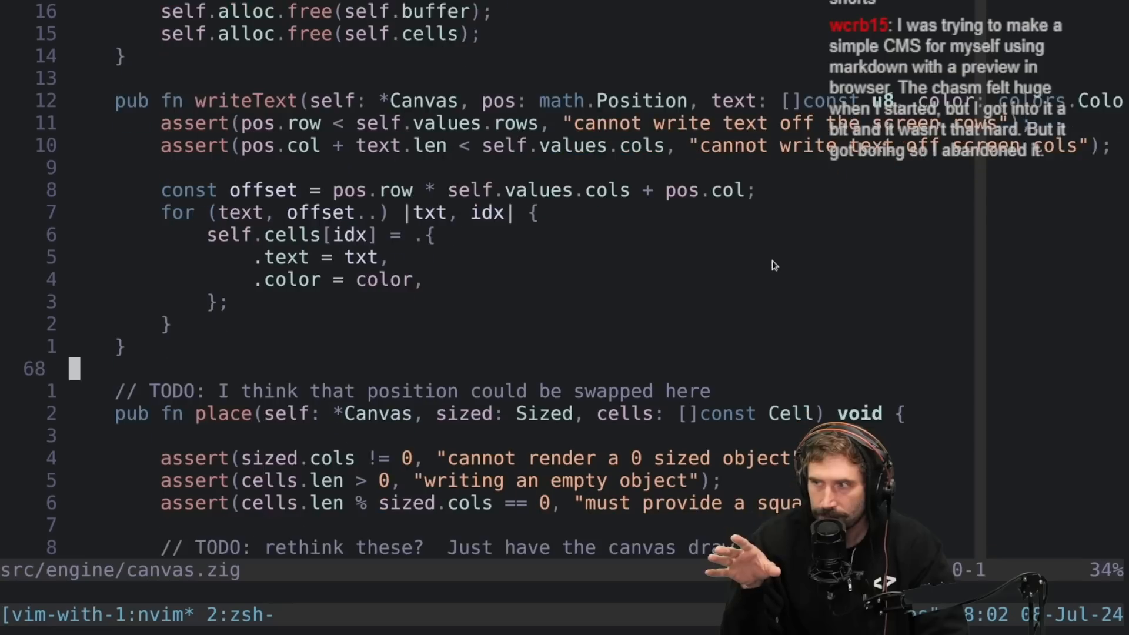
pyautogui.scroll(-3)
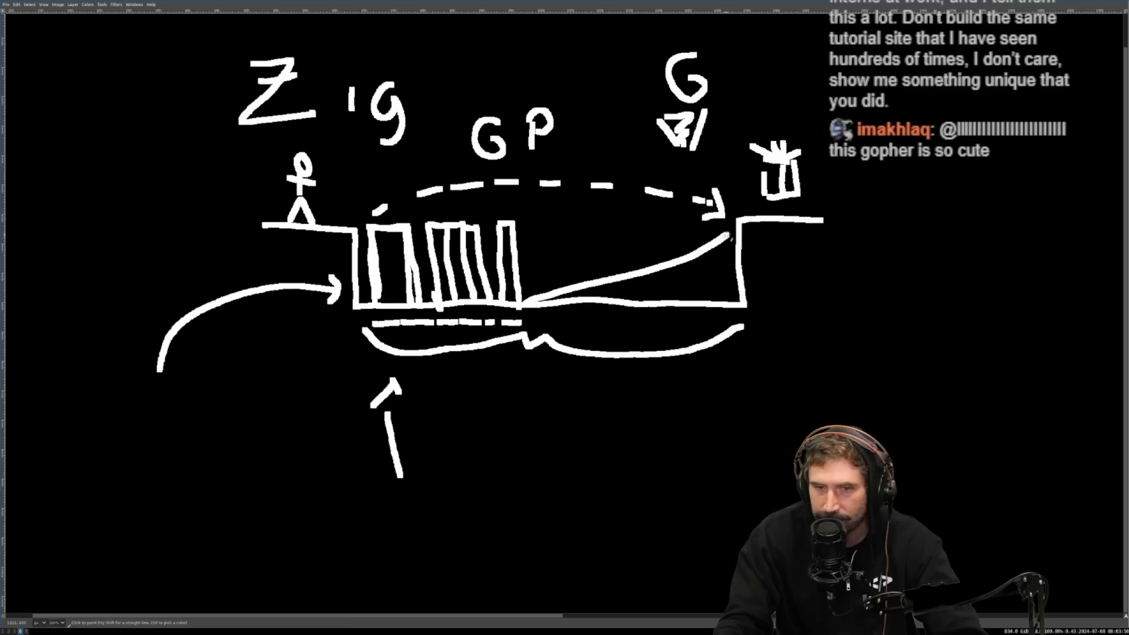
# Paint another freehand arrow onto the chasm diagram toward the Zig label.
pyautogui.moveTo(112, 166); pyautogui.dragTo(244, 86)
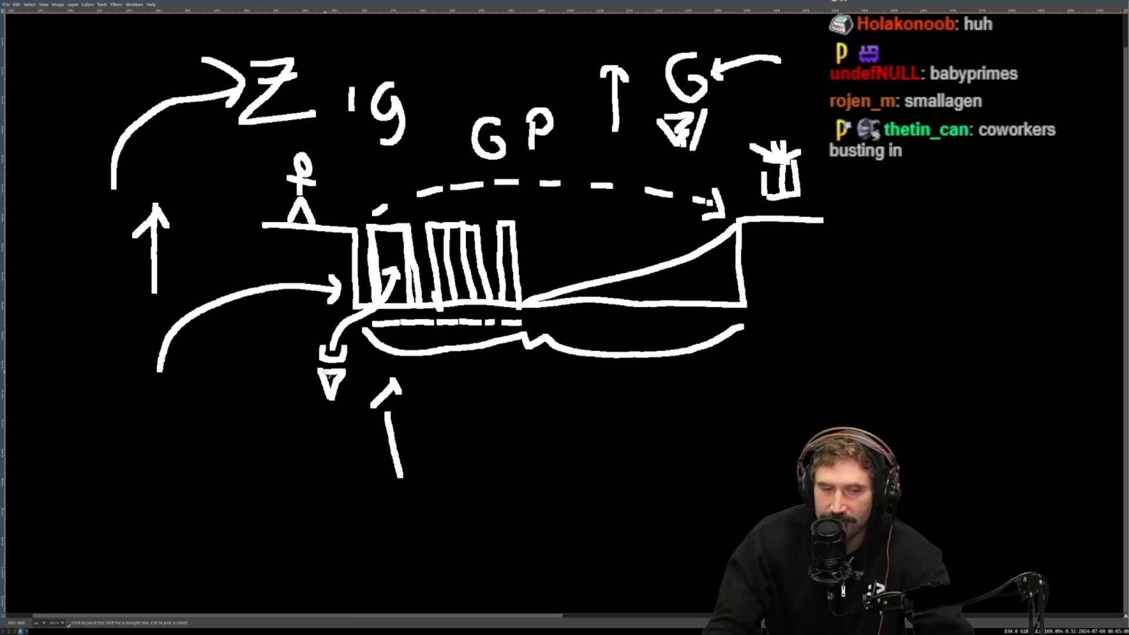
pyautogui.moveTo(414, 173)
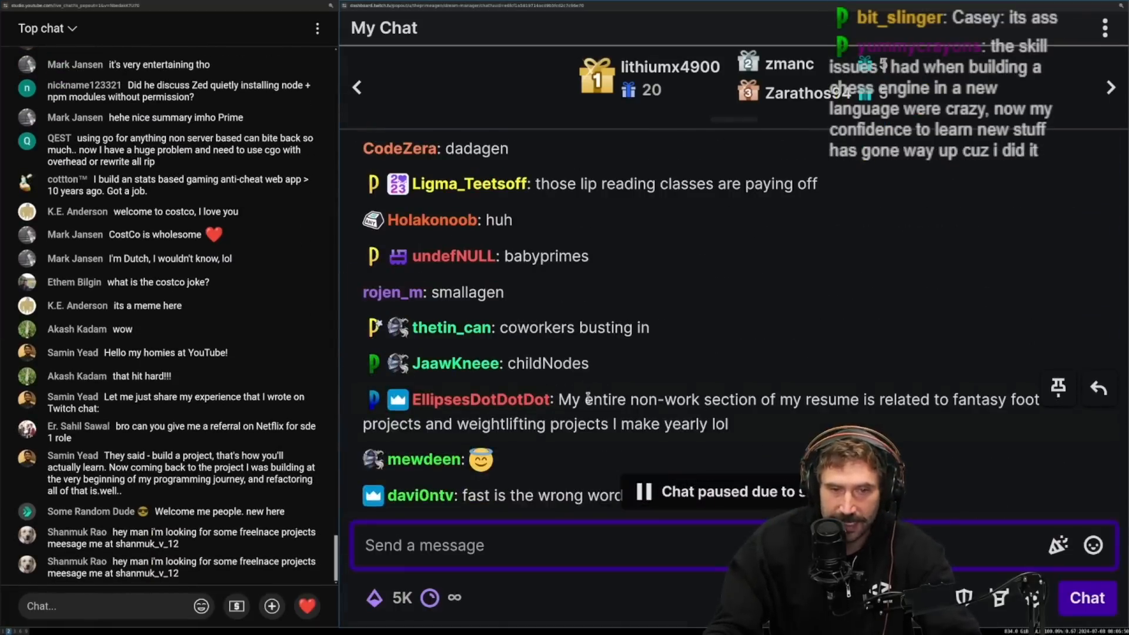
pyautogui.scroll(-3)
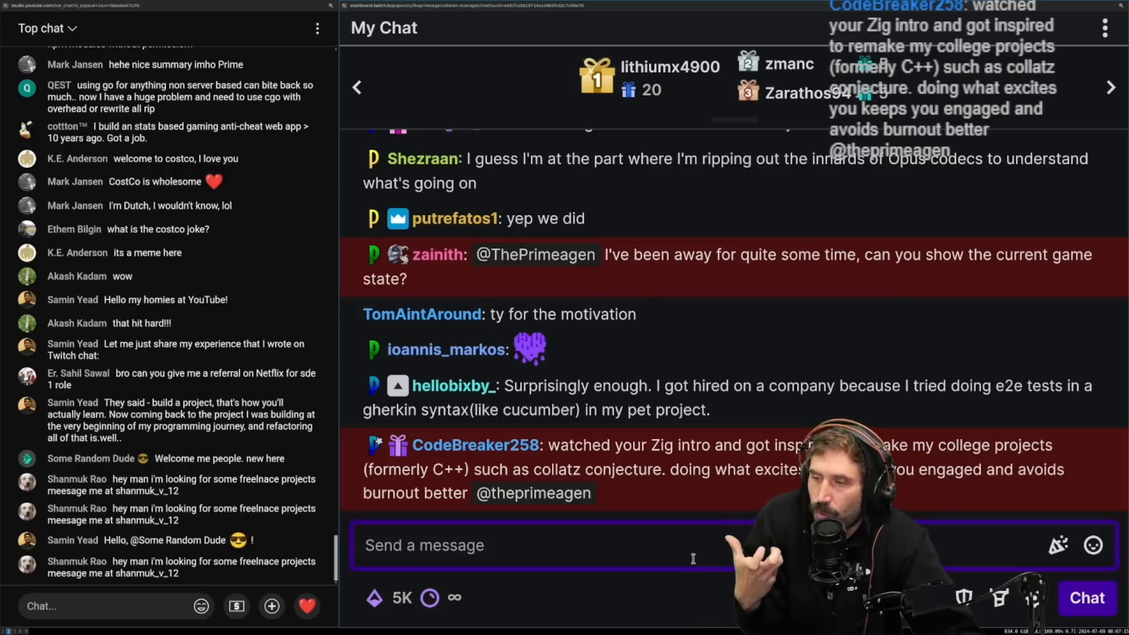
pyautogui.scroll(-3)
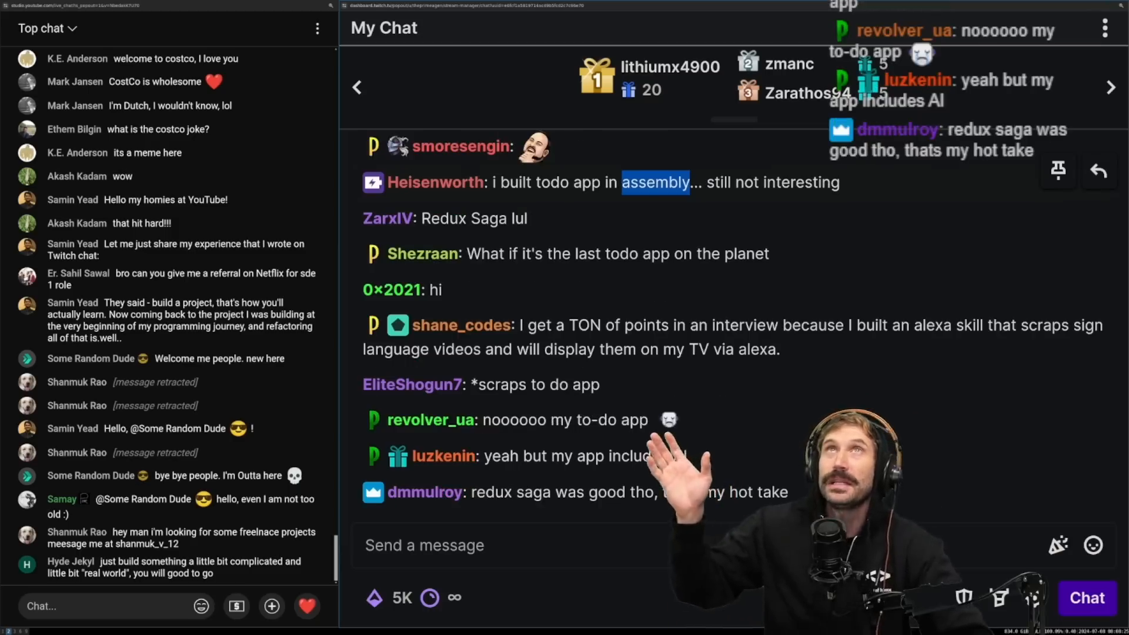
pyautogui.scroll(-3)
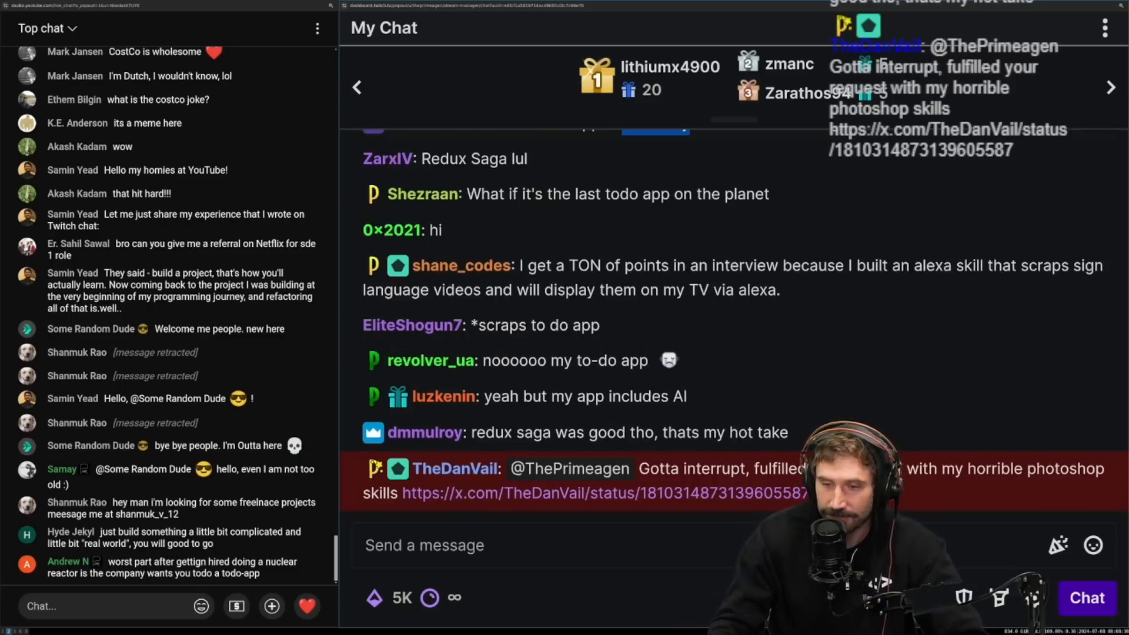
# Like and repost TheDanVail's medal-ceremony post linked from chat.
pyautogui.click(596, 494)
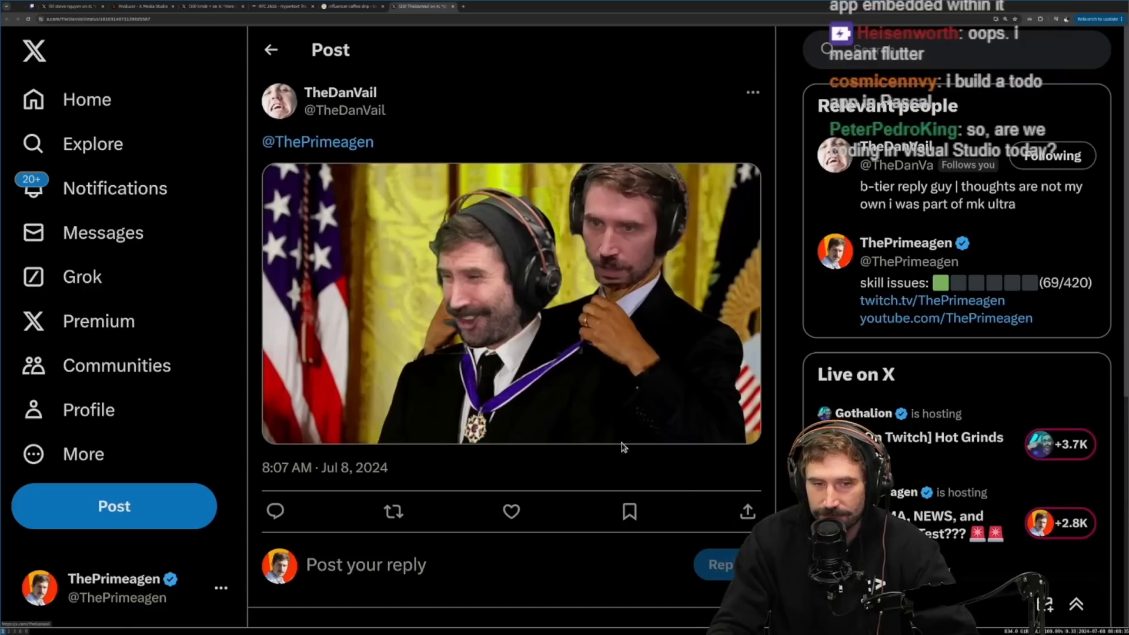
pyautogui.click(511, 511)
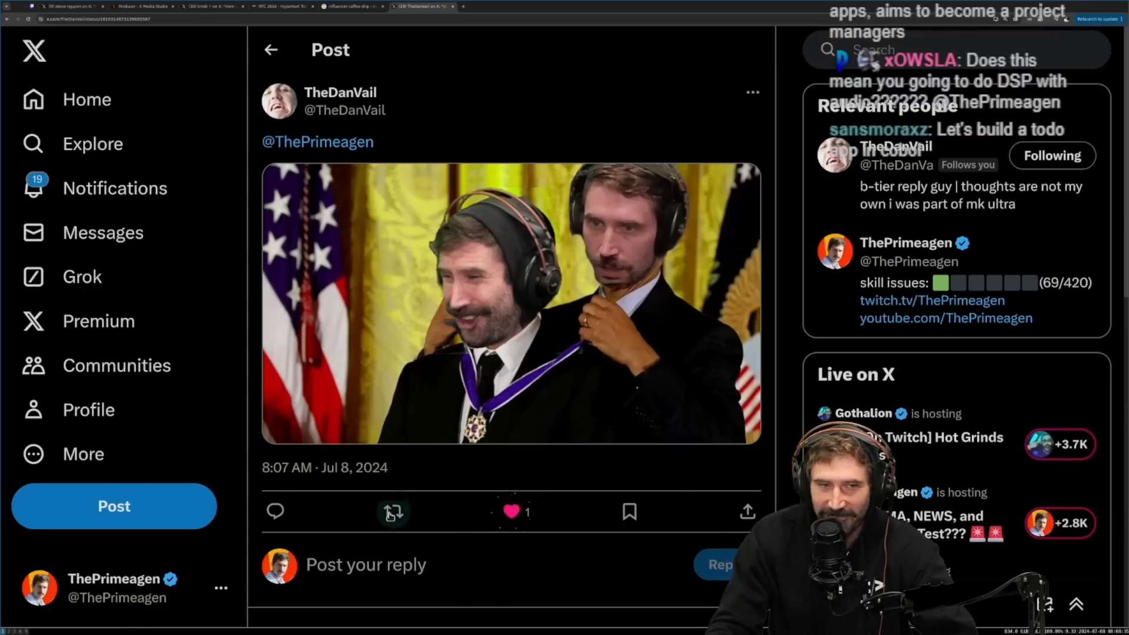
pyautogui.click(393, 511)
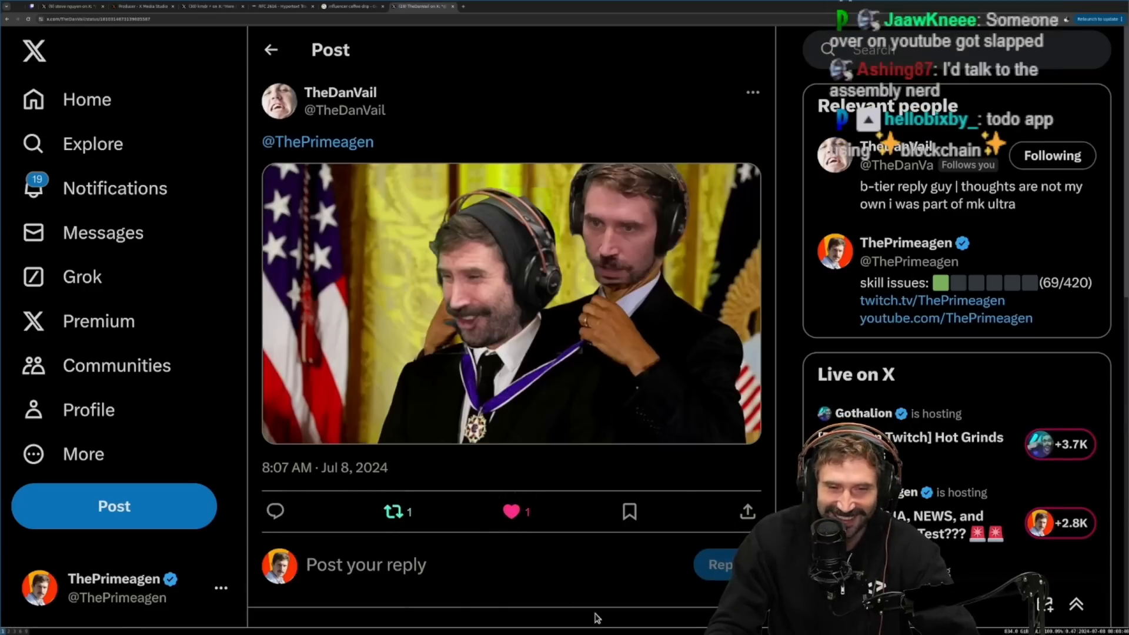